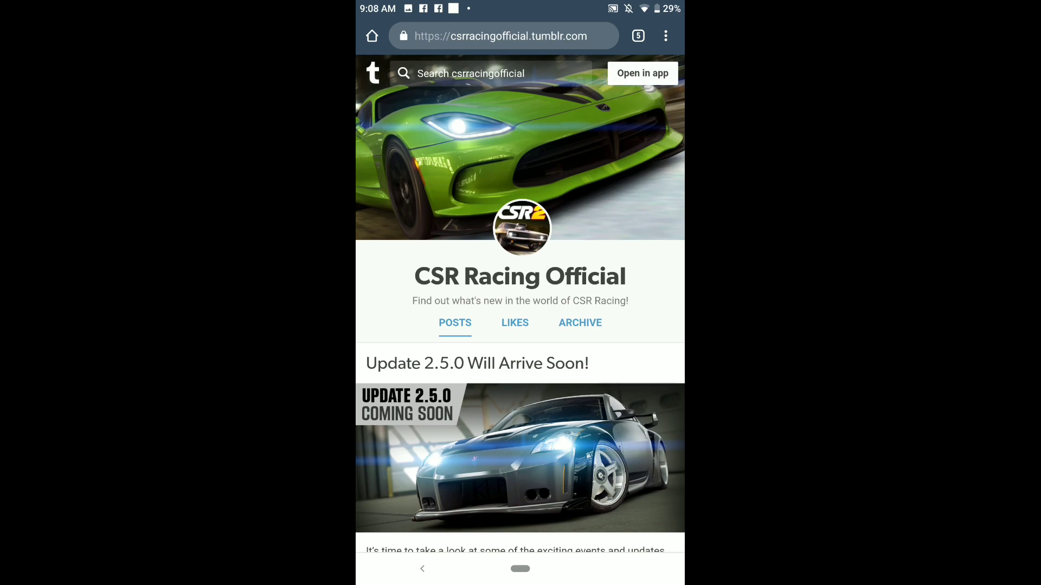
{"action": "scroll", "scroll_direction": "down", "scroll_amount": 3}
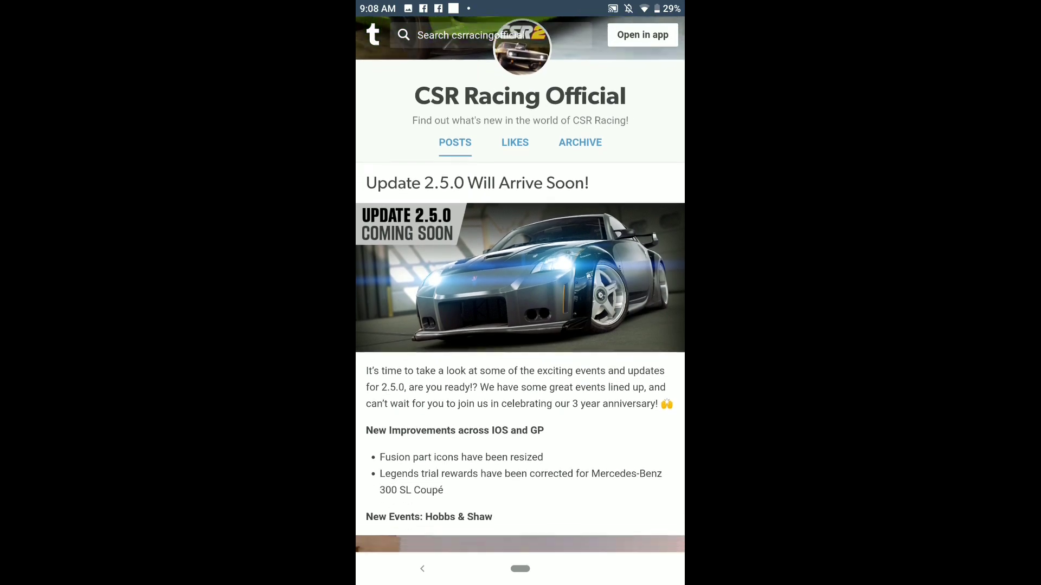
{"action": "scroll", "scroll_direction": "down", "scroll_amount": 3}
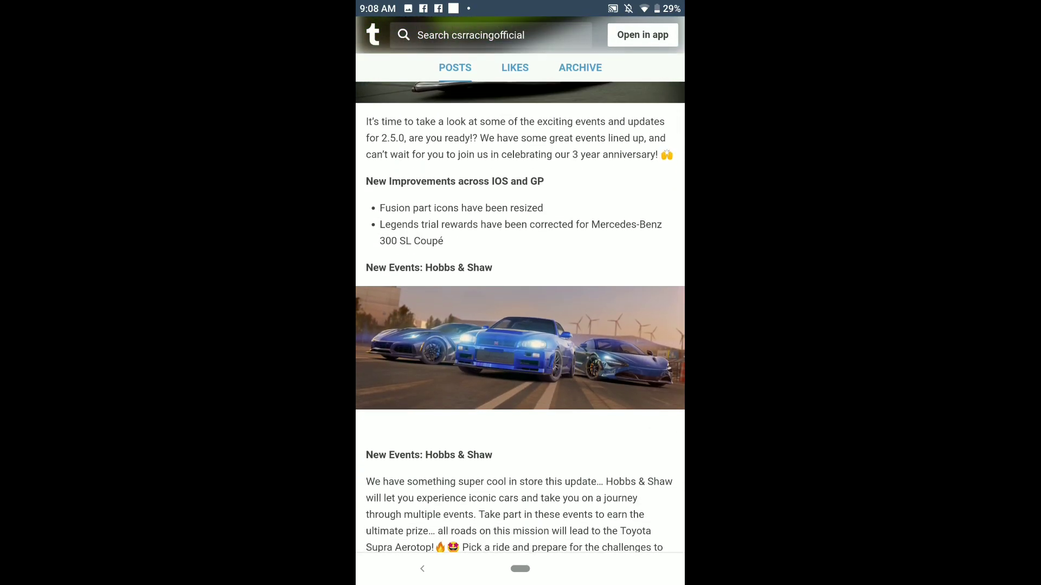
{"action": "scroll", "scroll_direction": "down", "scroll_amount": 3}
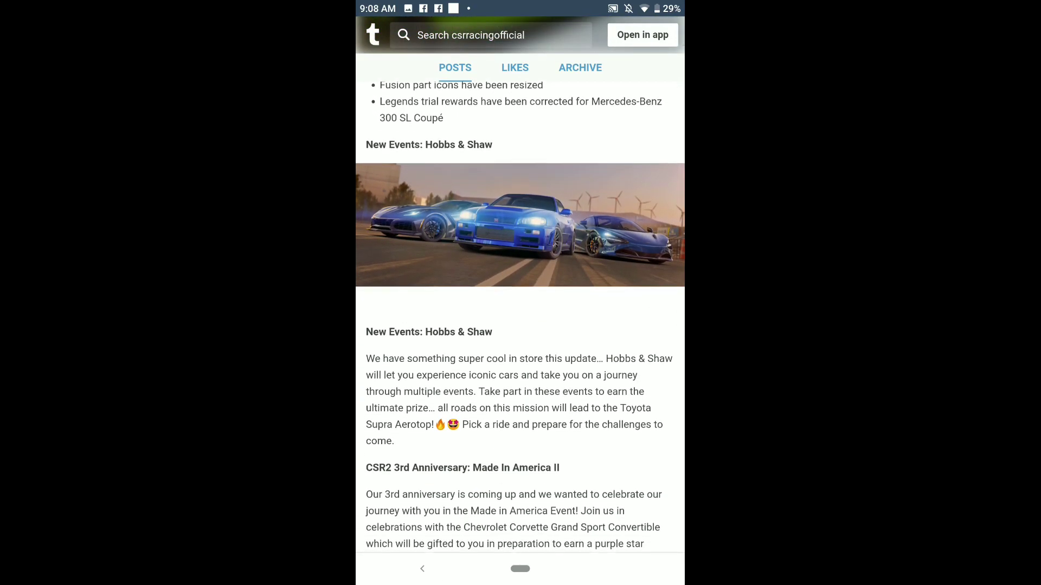
{"action": "scroll", "scroll_direction": "down", "scroll_amount": 3}
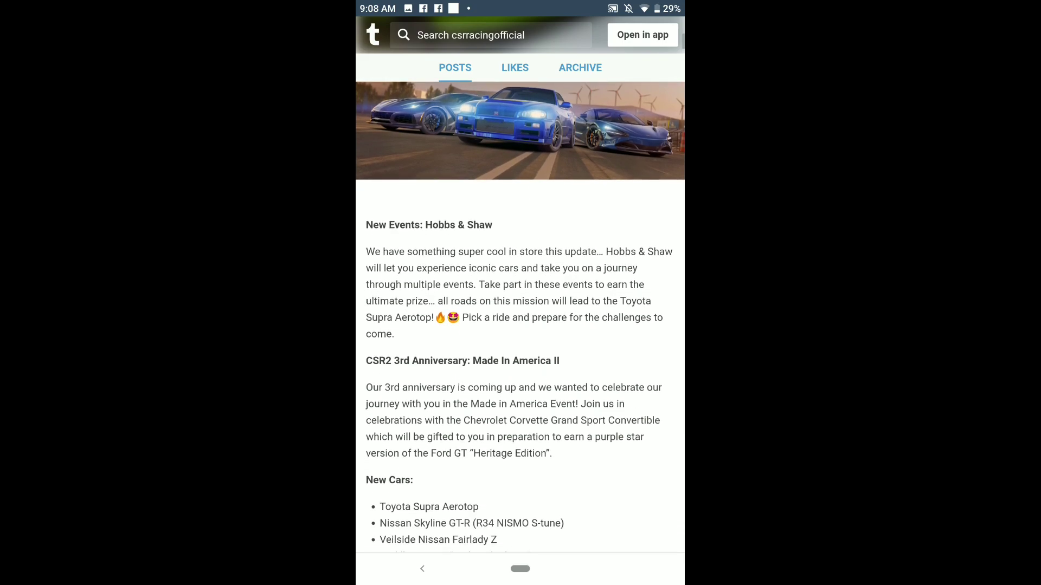
{"action": "scroll", "scroll_direction": "down", "scroll_amount": 3}
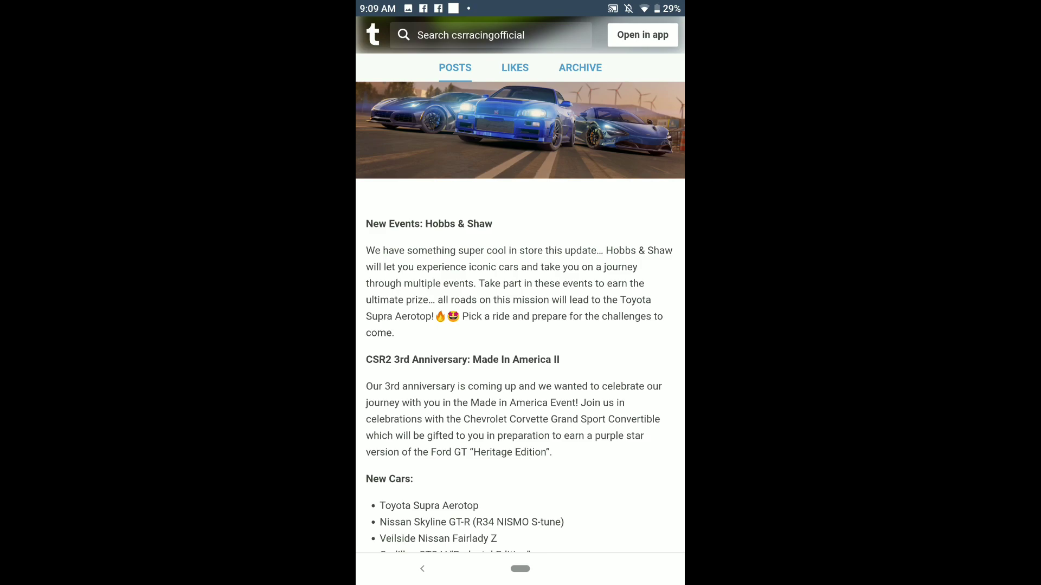
{"action": "scroll", "scroll_direction": "down", "scroll_amount": 3}
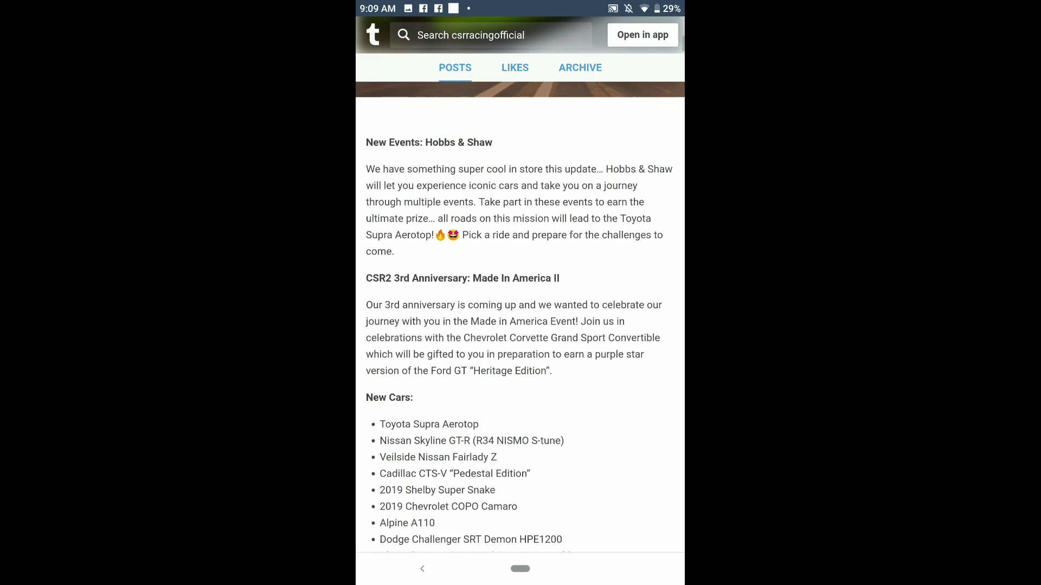
{"action": "scroll", "scroll_direction": "down", "scroll_amount": 3}
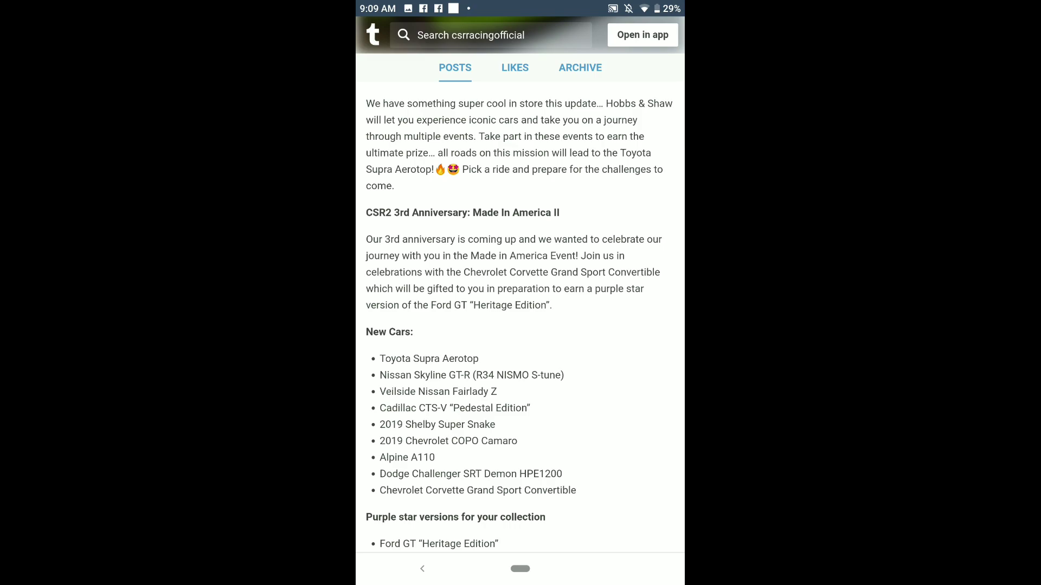
{"action": "scroll", "scroll_direction": "down", "scroll_amount": 3}
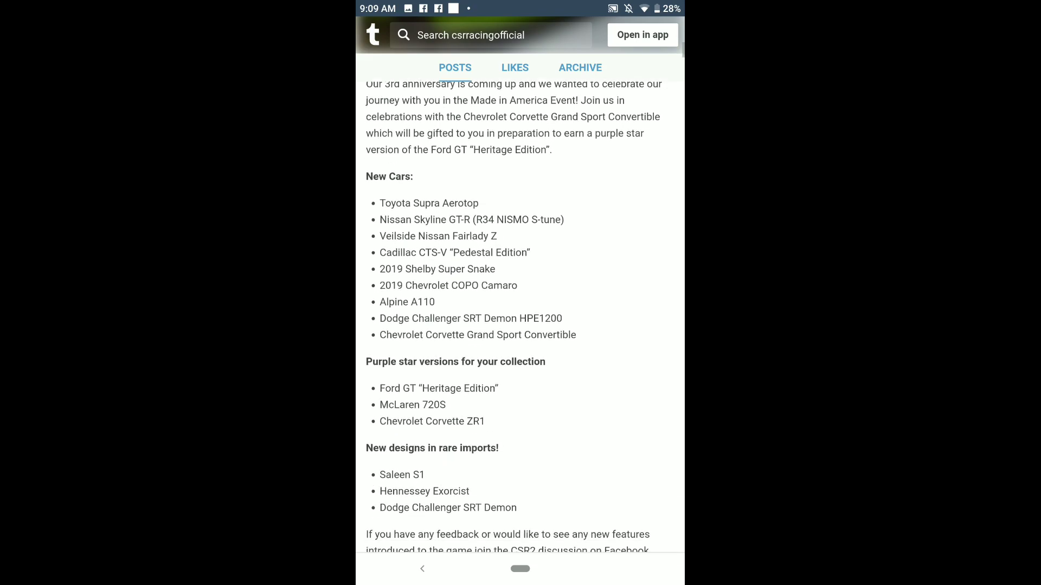
{"action": "scroll", "scroll_direction": "down", "scroll_amount": 3}
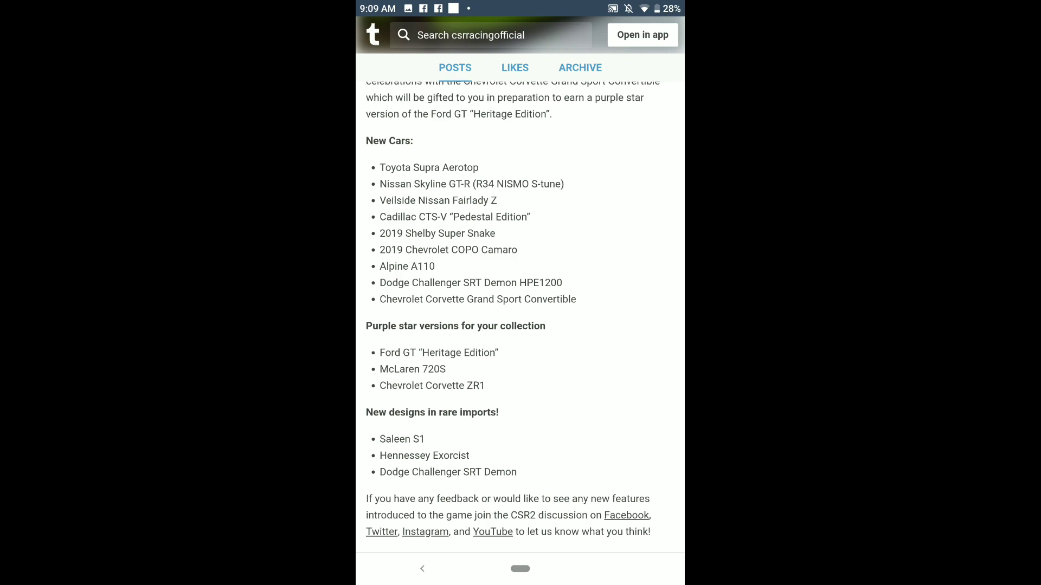
{"action": "scroll", "scroll_direction": "down", "scroll_amount": 3}
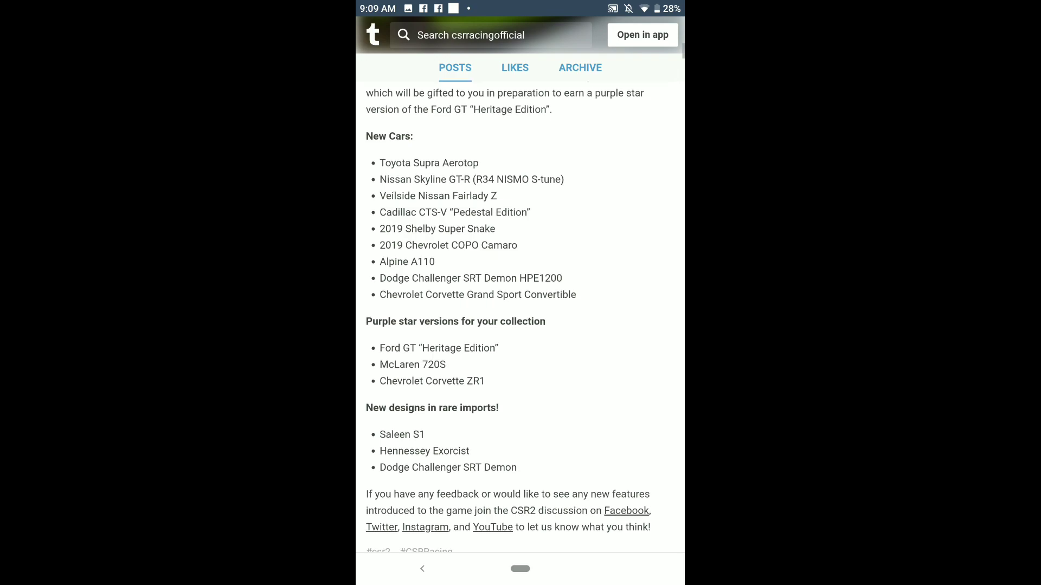
{"action": "scroll", "scroll_direction": "down", "scroll_amount": 3}
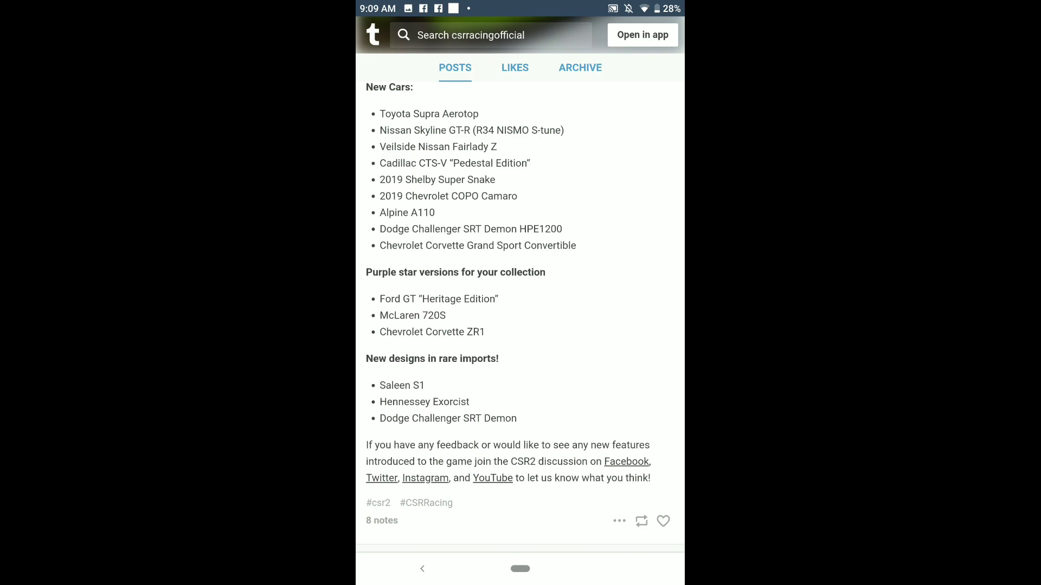
{"action": "scroll", "scroll_direction": "up", "scroll_amount": 3}
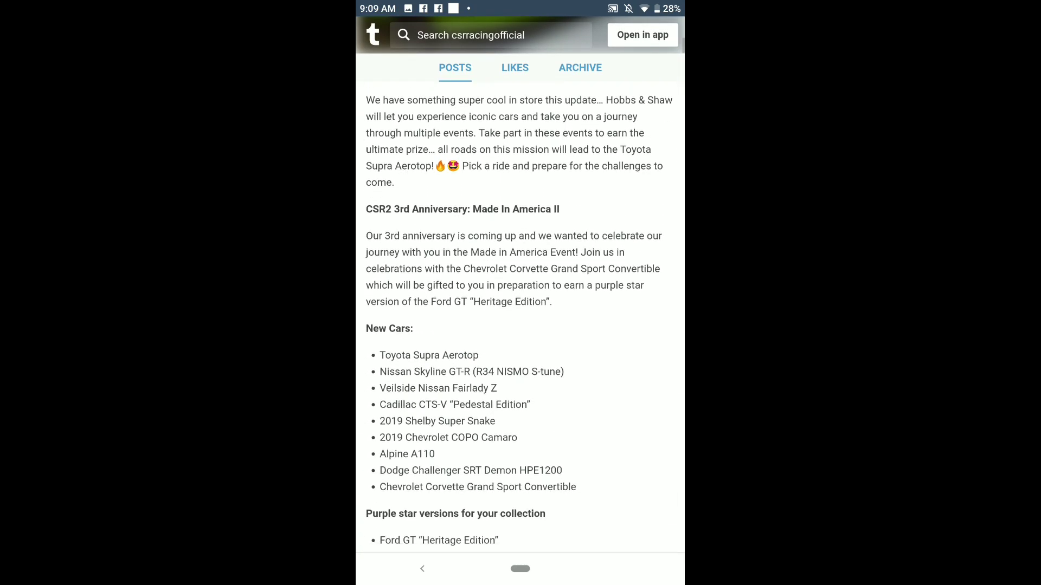
{"action": "scroll", "scroll_direction": "down", "scroll_amount": 3}
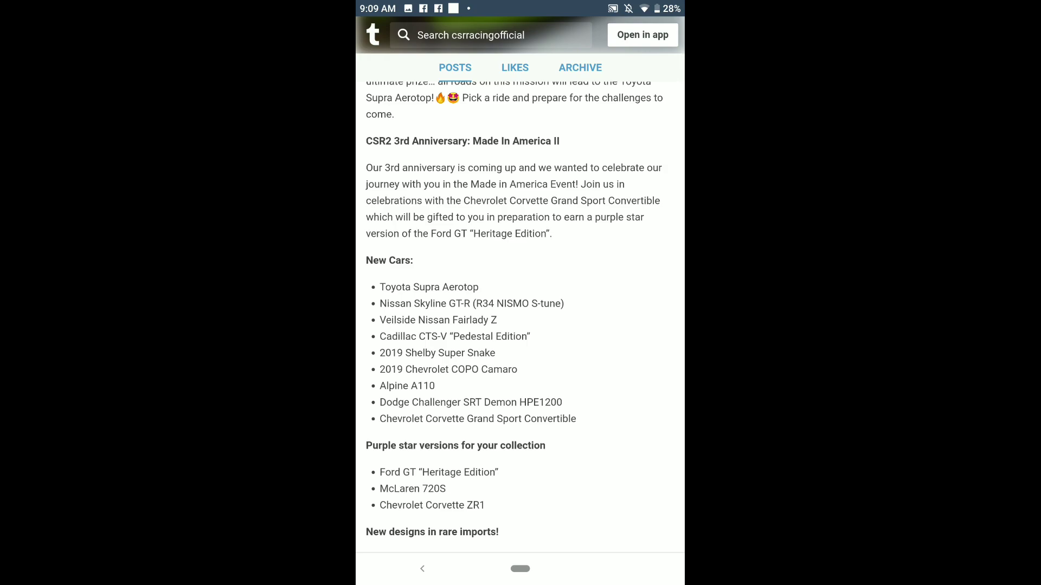